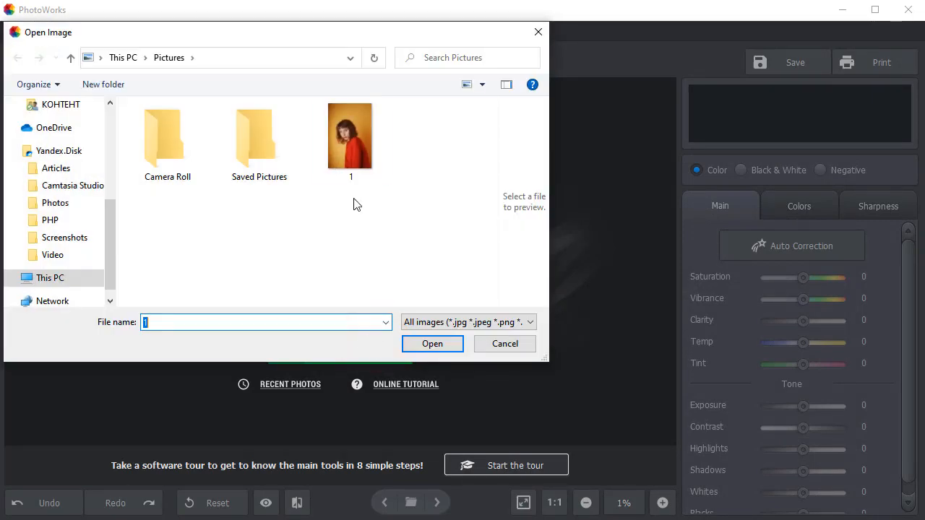
Load portrait image 1 and switch to the Retouch tools.
{"action": "left_click", "coordinate": [432, 344]}
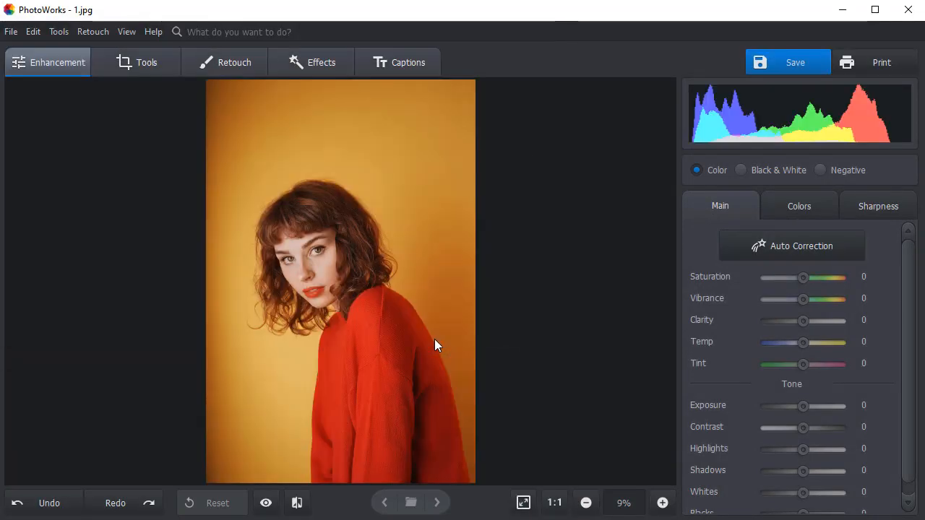
{"action": "left_click", "coordinate": [234, 62]}
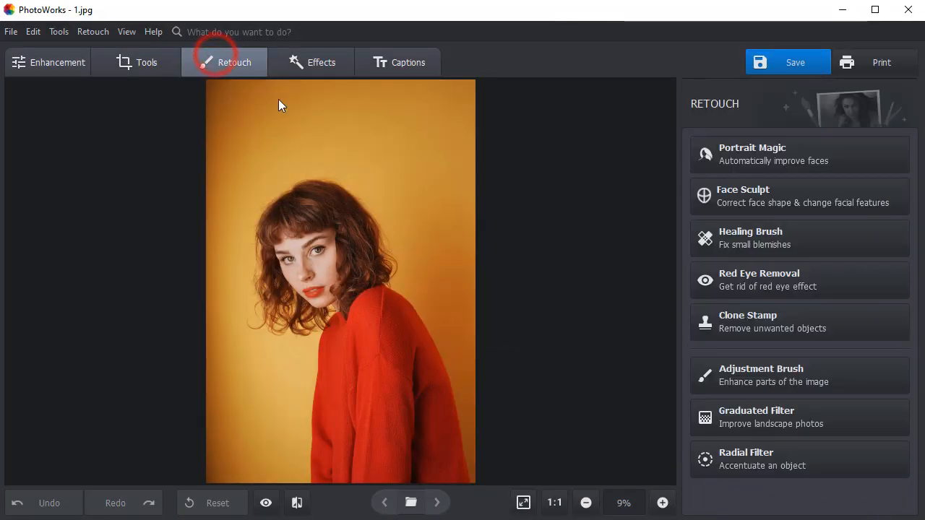
Start the Adjustment Brush, zoom in on the eyes and reduce brush Size to about 37.9.
{"action": "left_click", "coordinate": [760, 376]}
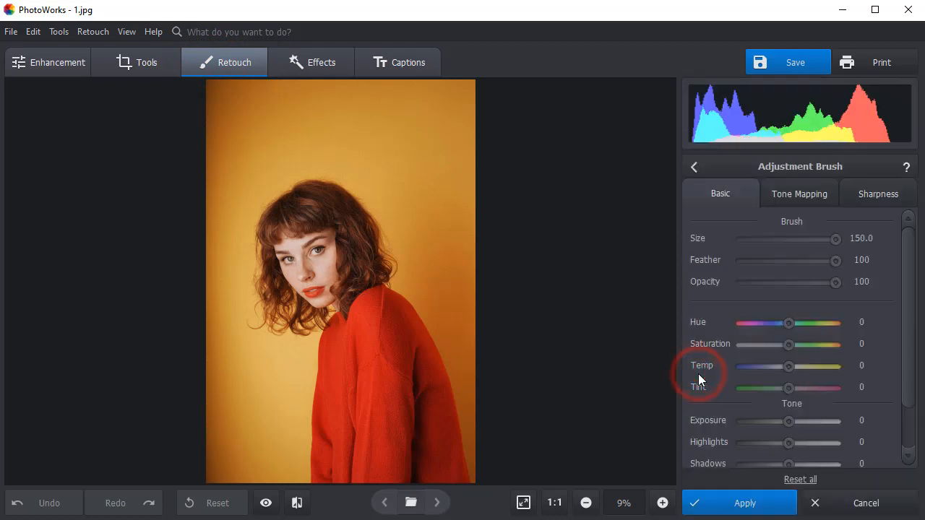
{"action": "left_click", "coordinate": [662, 503]}
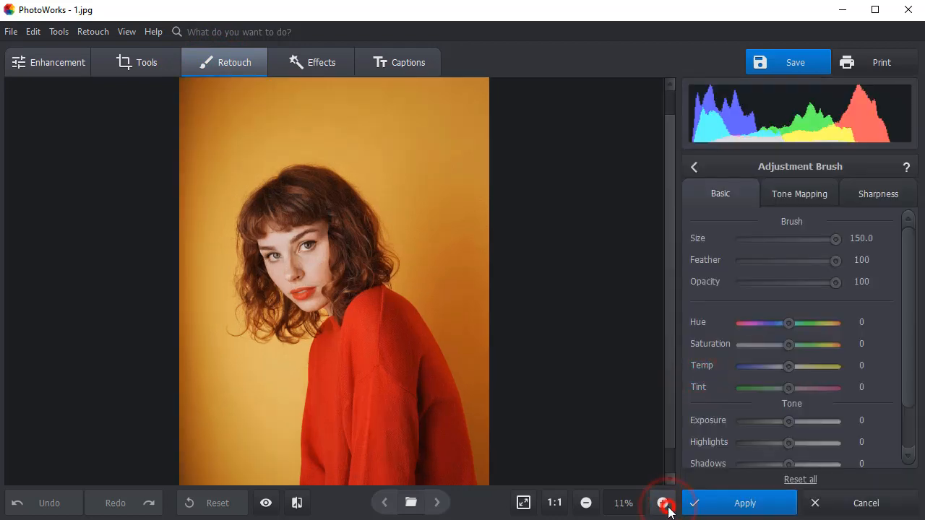
{"action": "left_click", "coordinate": [661, 503]}
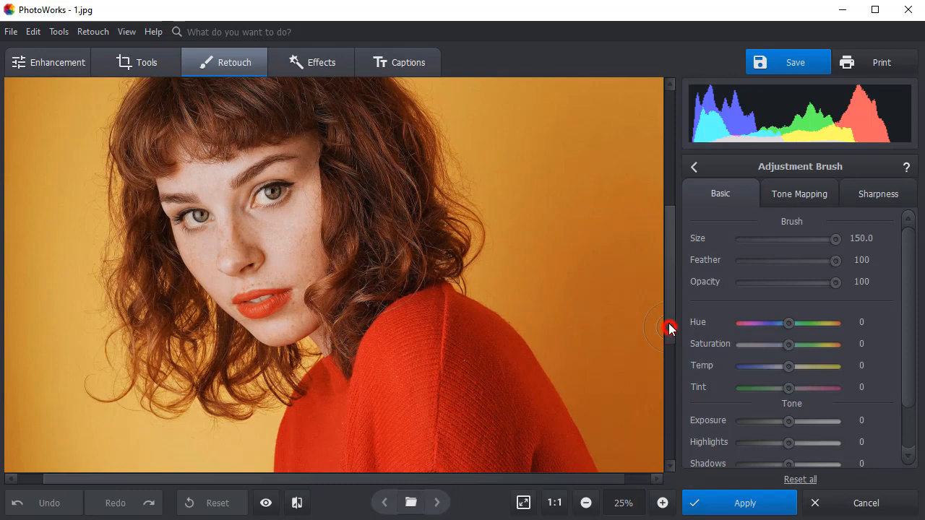
{"action": "left_click", "coordinate": [662, 503]}
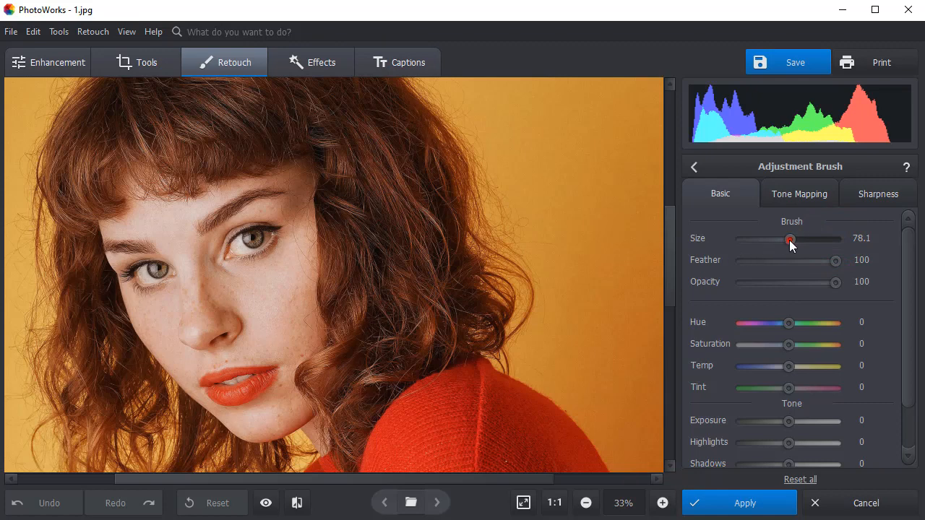
{"action": "left_click_drag", "start_coordinate": [789, 240], "coordinate": [763, 240]}
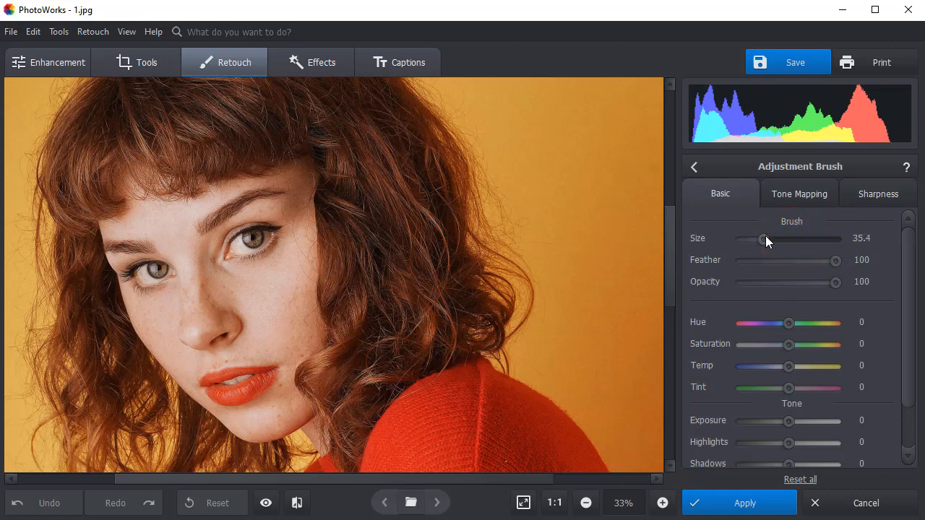
{"action": "left_click_drag", "start_coordinate": [761, 239], "coordinate": [766, 239]}
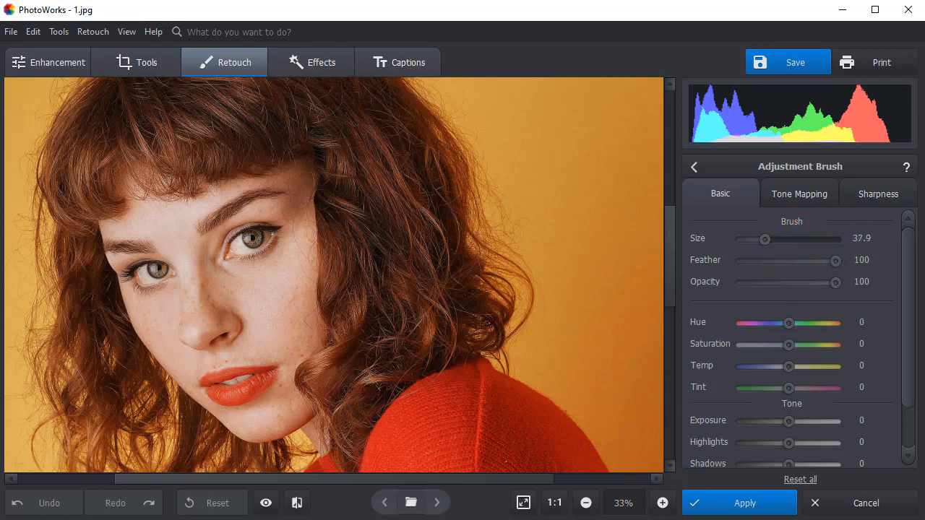
{"action": "left_click", "coordinate": [253, 237]}
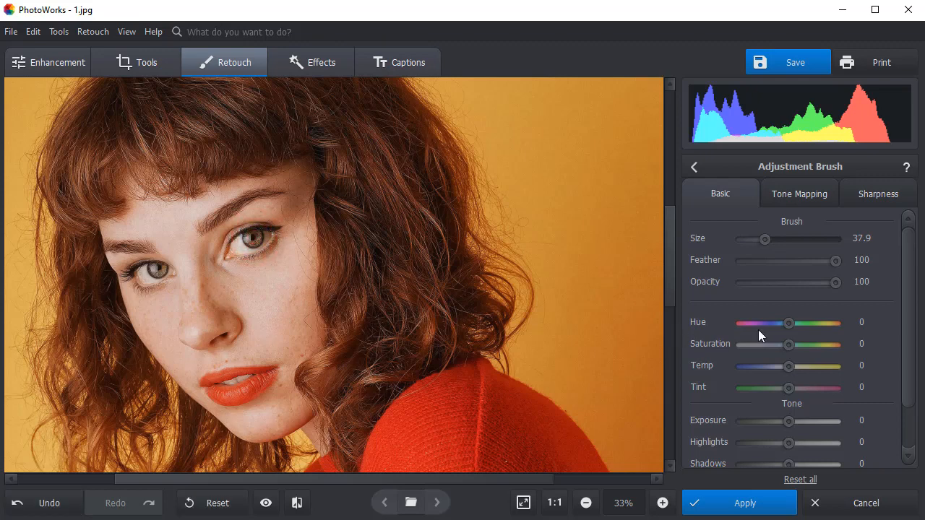
Recolour the painted irises green: Hue 78, Saturation 43, Temp 35, Tint -30.
{"action": "left_click_drag", "start_coordinate": [789, 323], "coordinate": [760, 324]}
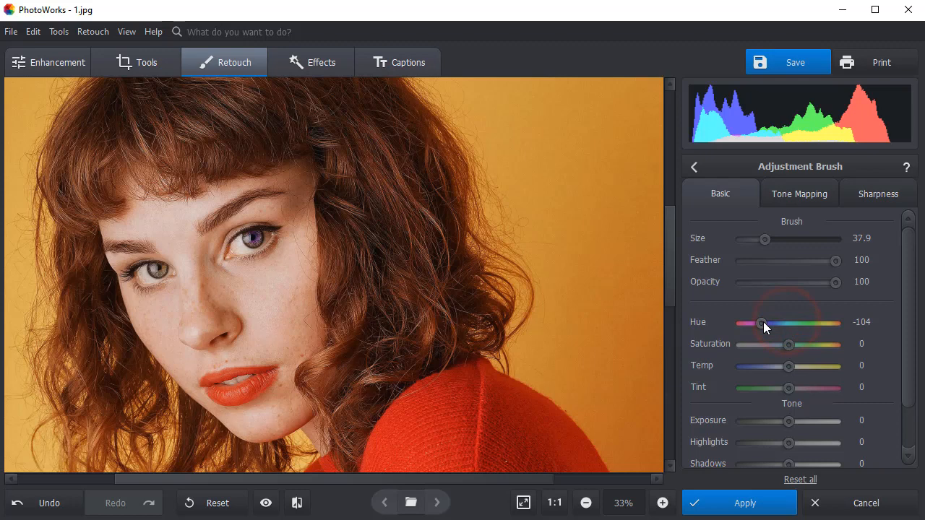
{"action": "left_click_drag", "start_coordinate": [761, 323], "coordinate": [809, 322]}
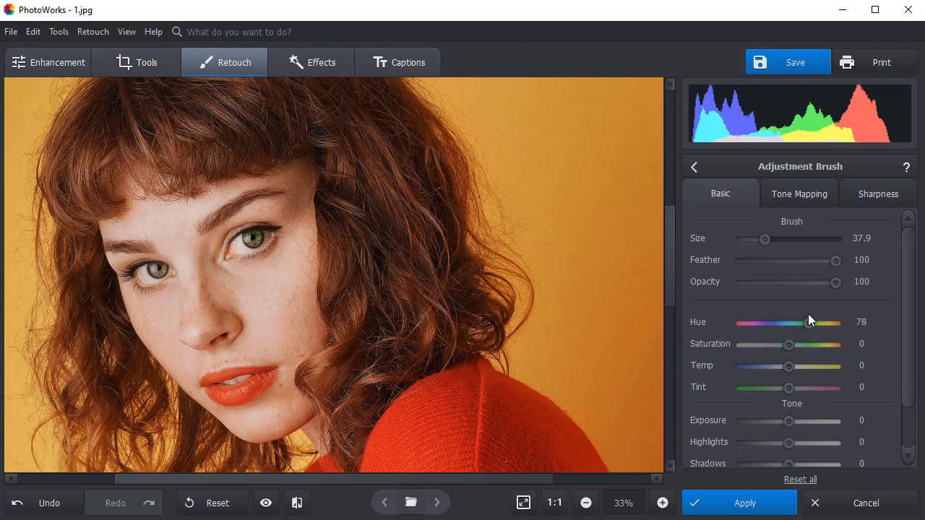
{"action": "left_click_drag", "start_coordinate": [789, 344], "coordinate": [798, 344]}
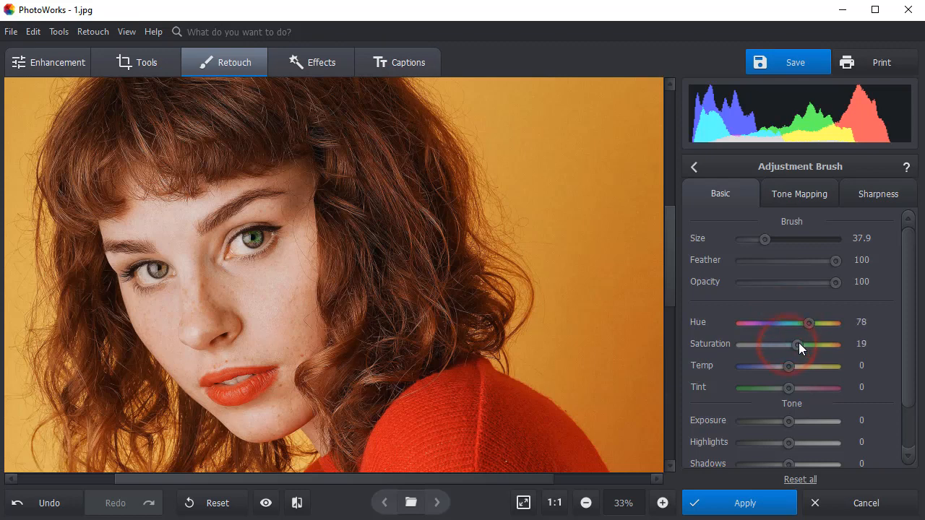
{"action": "left_click_drag", "start_coordinate": [801, 344], "coordinate": [809, 344]}
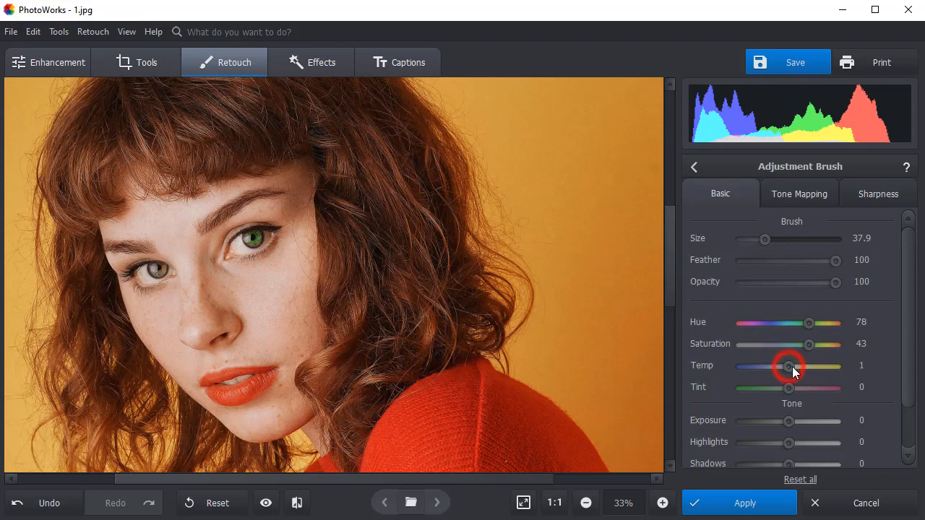
{"action": "left_click_drag", "start_coordinate": [789, 366], "coordinate": [804, 365]}
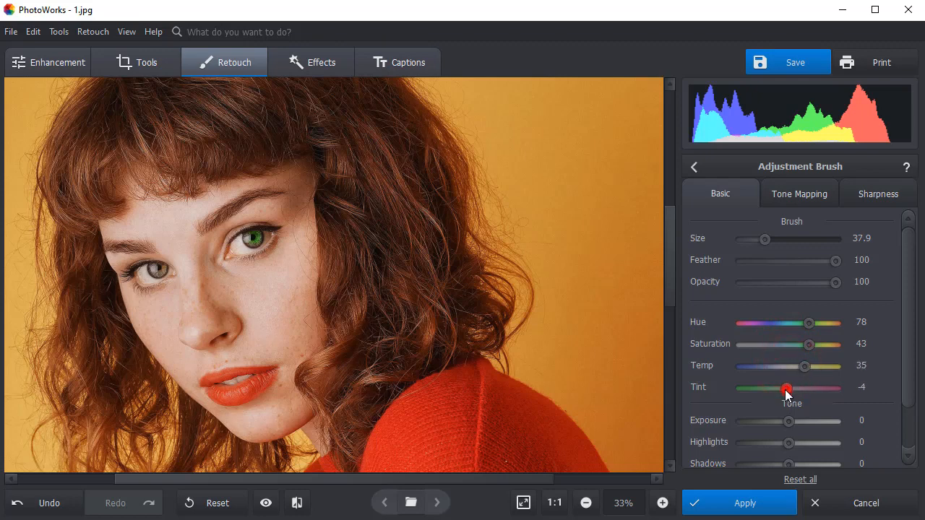
{"action": "left_click_drag", "start_coordinate": [786, 389], "coordinate": [775, 388]}
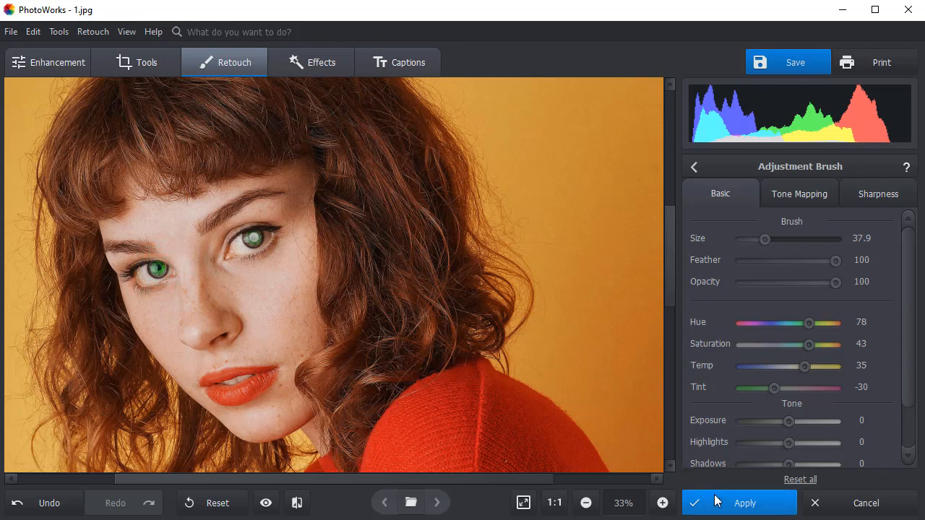
Apply the green-eye brush adjustment to the portrait.
{"action": "left_click", "coordinate": [744, 503]}
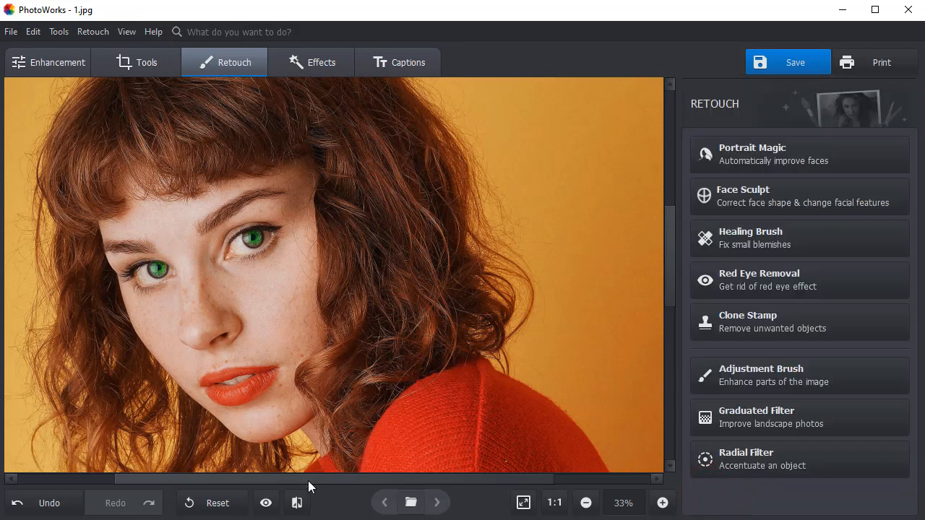
{"action": "left_click", "coordinate": [266, 503]}
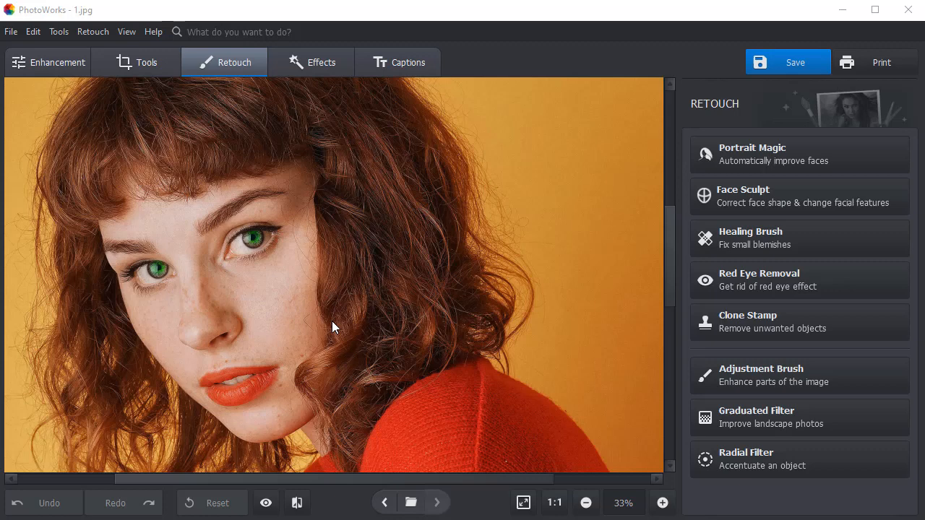
Choose the Clear eyes style in Portrait Magic, compare with the original, and enter Custom Settings.
{"action": "left_click", "coordinate": [751, 153]}
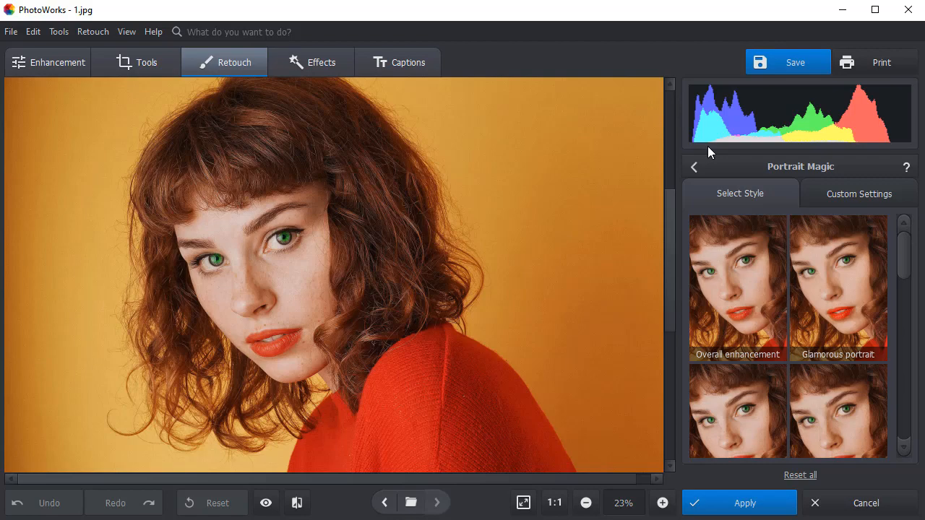
{"action": "mouse_move", "coordinate": [897, 266]}
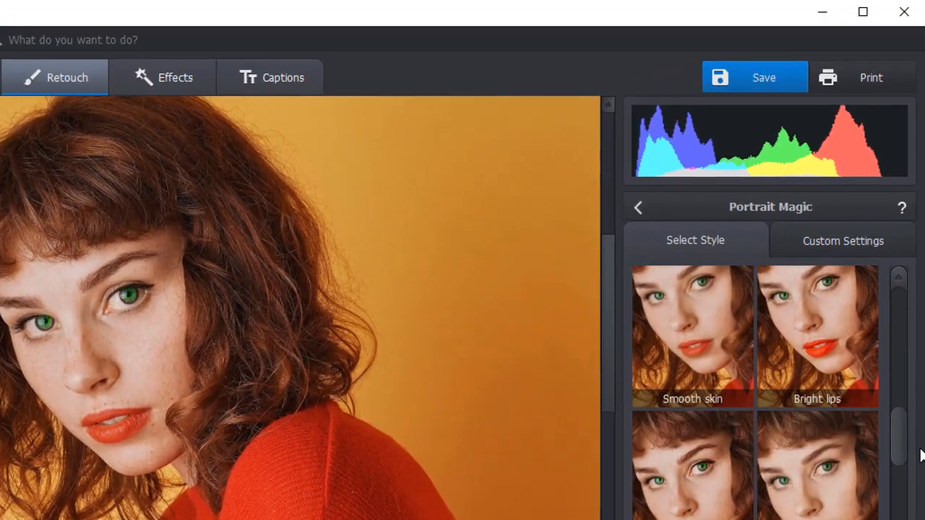
{"action": "scroll", "scroll_direction": "down", "scroll_amount": 3}
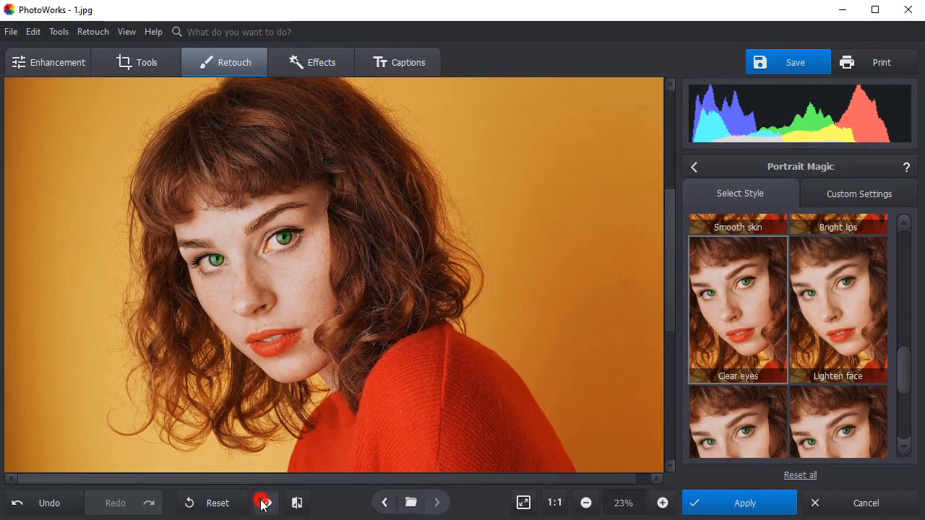
{"action": "left_click", "coordinate": [264, 503]}
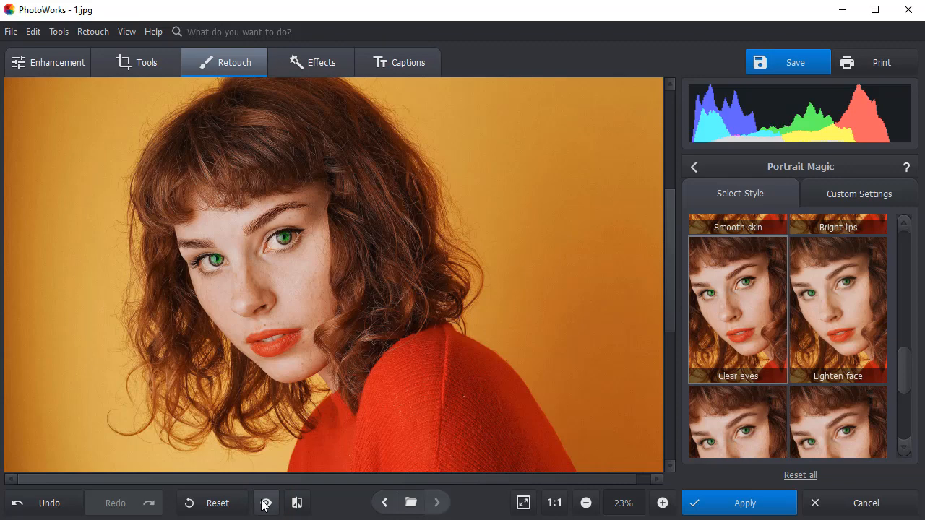
{"action": "mouse_move", "coordinate": [266, 503]}
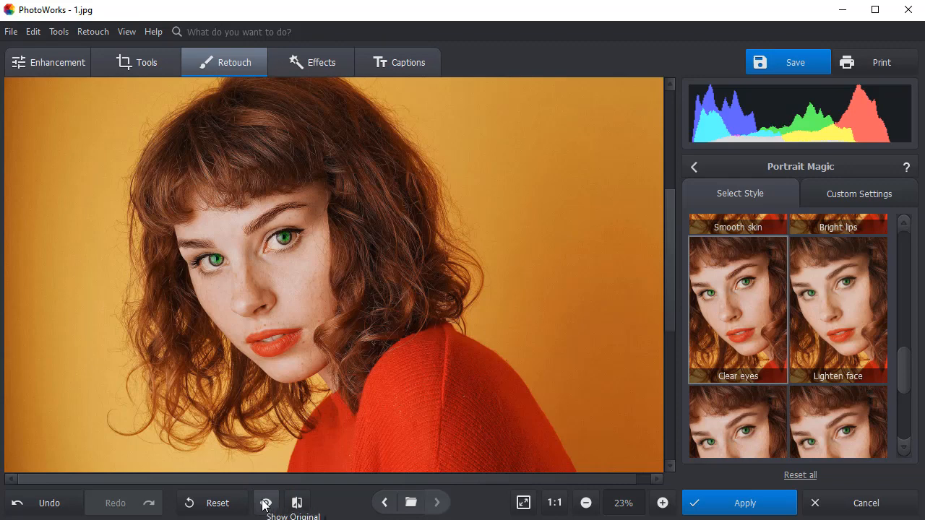
{"action": "left_click", "coordinate": [858, 193]}
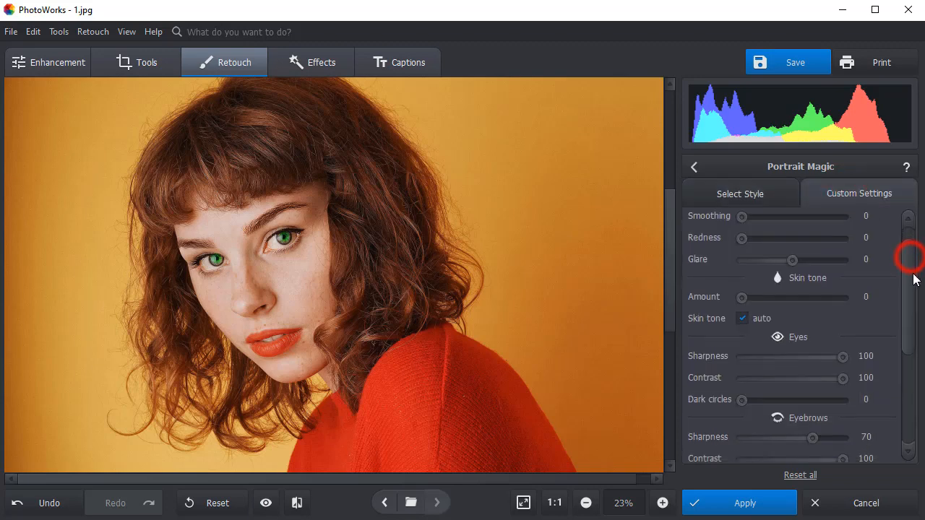
Set Skin Smoothing to about 59 and Teeth Whiteness to about 53.
{"action": "scroll", "scroll_direction": "down", "scroll_amount": 3}
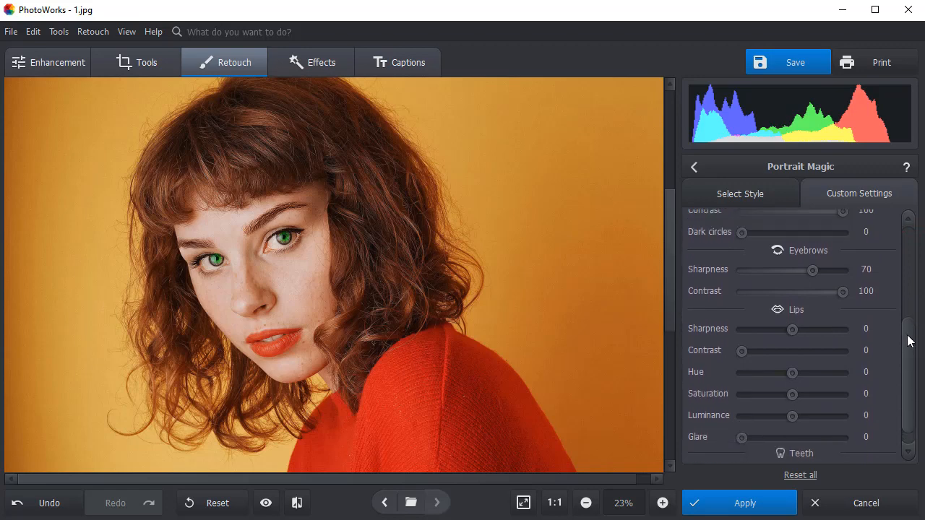
{"action": "scroll", "scroll_direction": "up", "scroll_amount": 3}
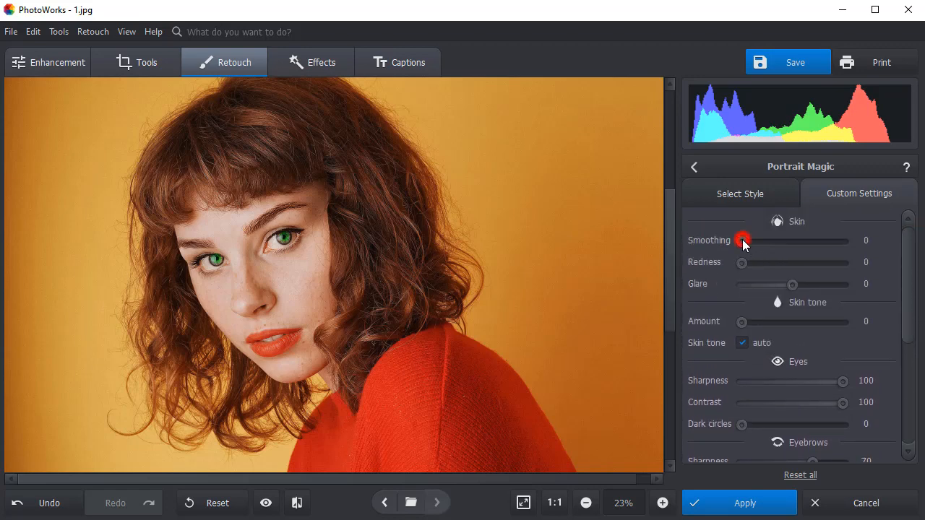
{"action": "left_click_drag", "start_coordinate": [743, 240], "coordinate": [777, 239]}
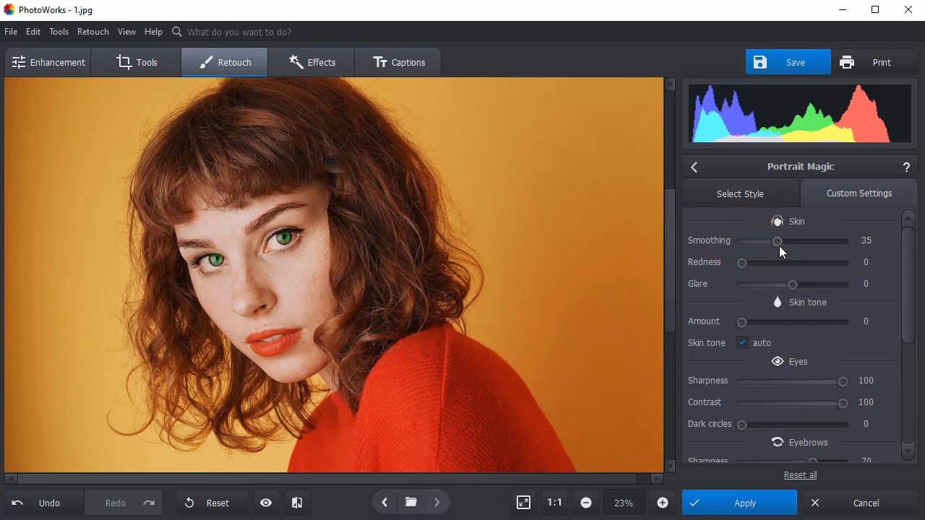
{"action": "left_click_drag", "start_coordinate": [777, 240], "coordinate": [801, 240]}
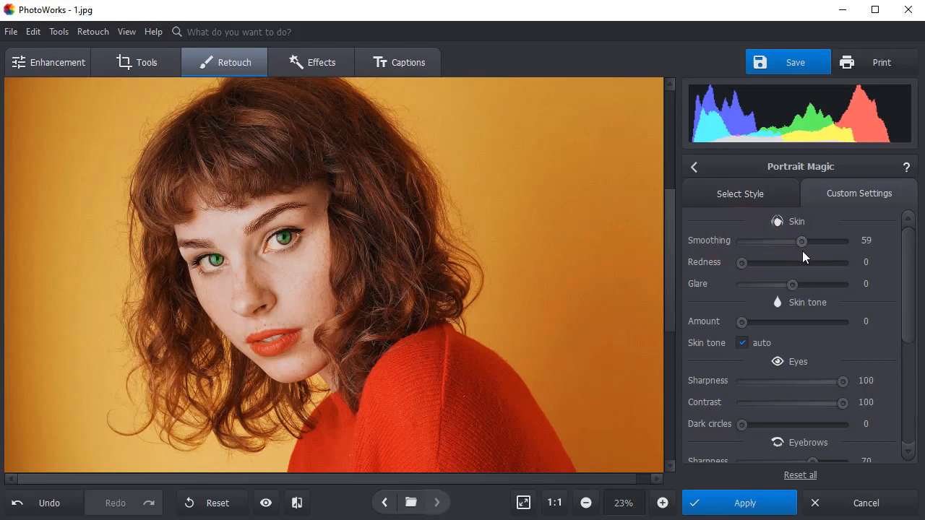
{"action": "scroll", "scroll_direction": "down", "scroll_amount": 3}
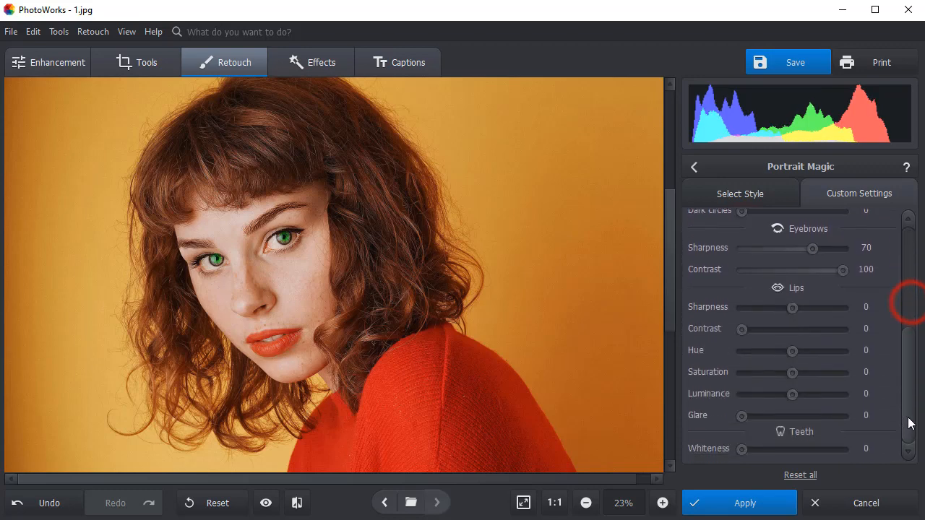
{"action": "left_click_drag", "start_coordinate": [739, 448], "coordinate": [794, 448]}
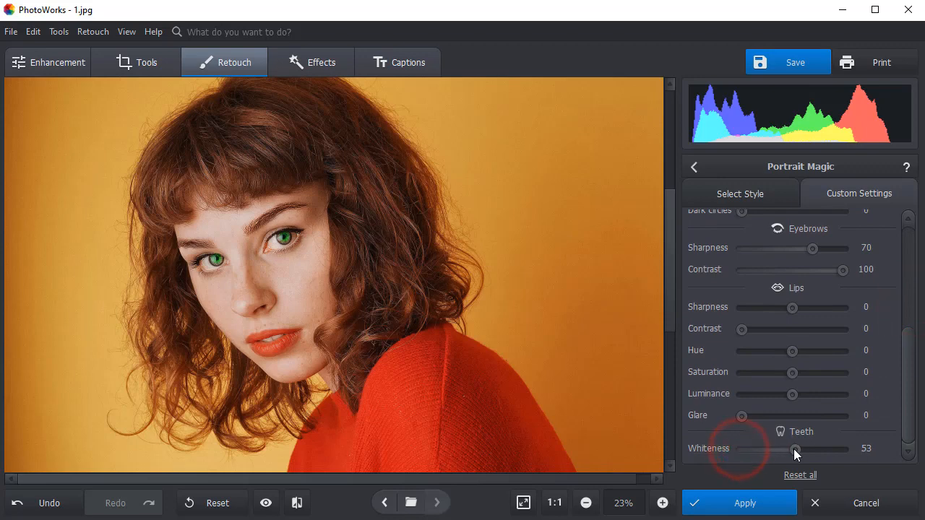
{"action": "left_click_drag", "start_coordinate": [795, 448], "coordinate": [812, 448]}
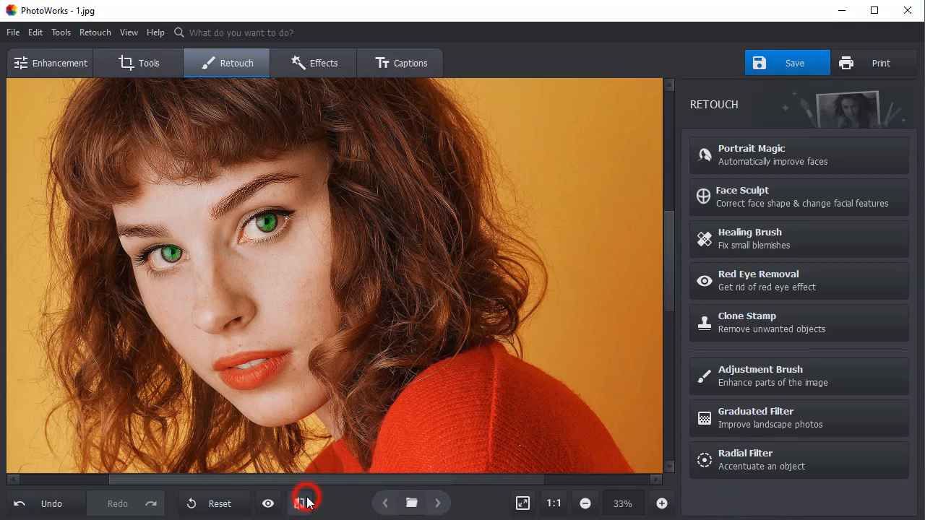
Display the retouched portrait in before/after split view.
{"action": "left_click", "coordinate": [297, 503]}
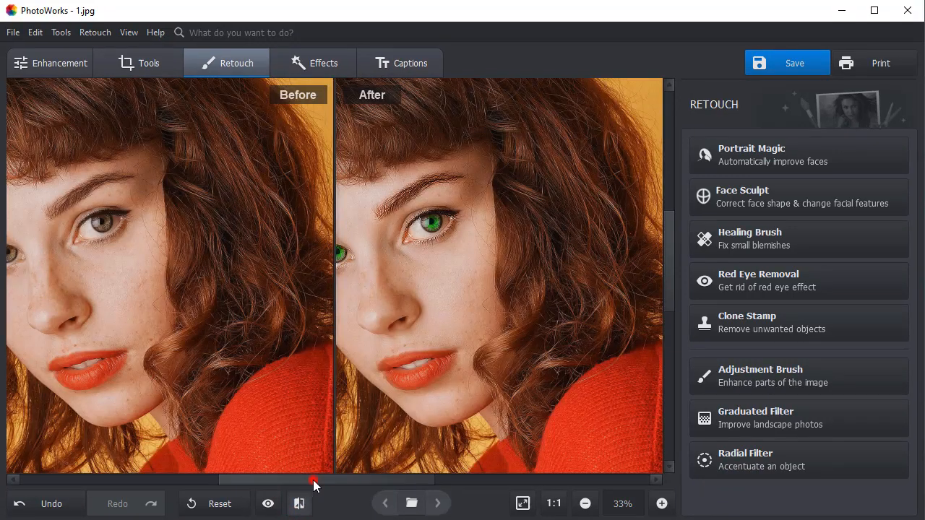